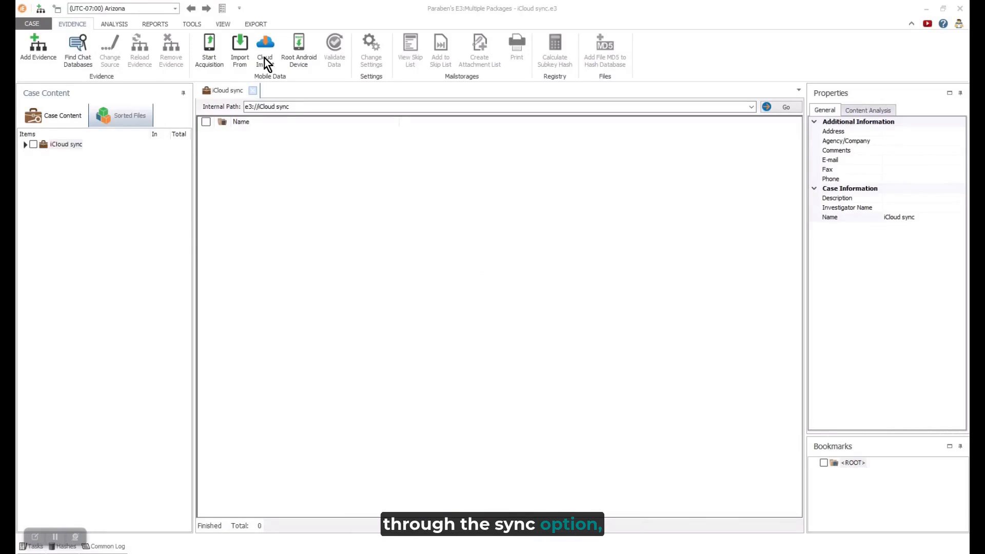
{"action": "mouse_move", "coordinate": [265, 50]}
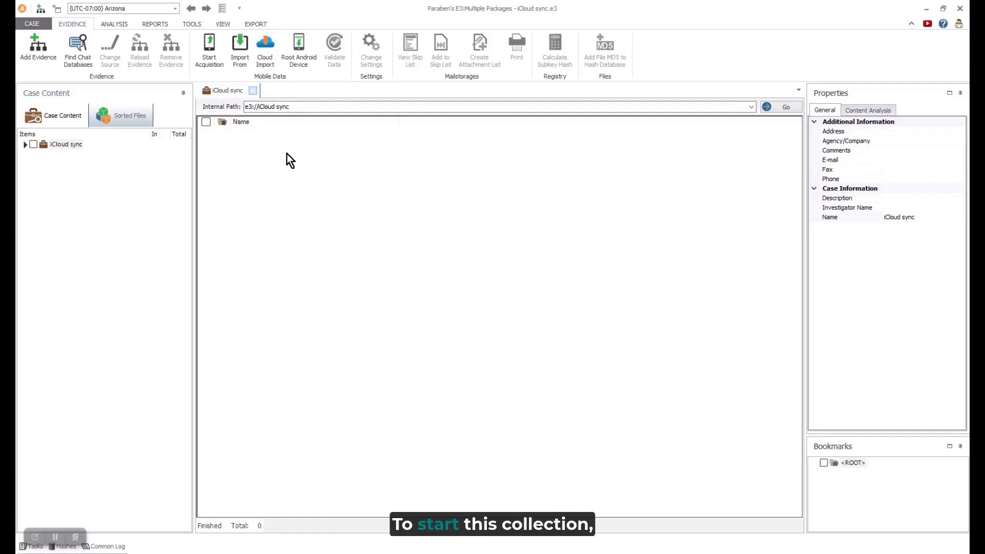
Step: Launch the Cloud Data Import Wizard from the Evidence ribbon
{"action": "left_click", "coordinate": [265, 47]}
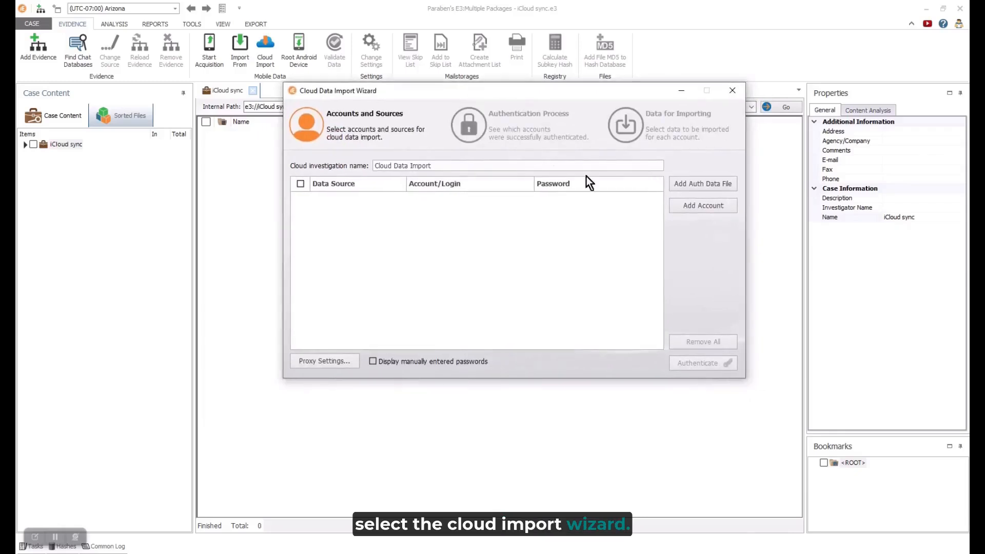
Step: Add a first account row with iCloud Contacts as its data source
{"action": "left_click", "coordinate": [702, 205]}
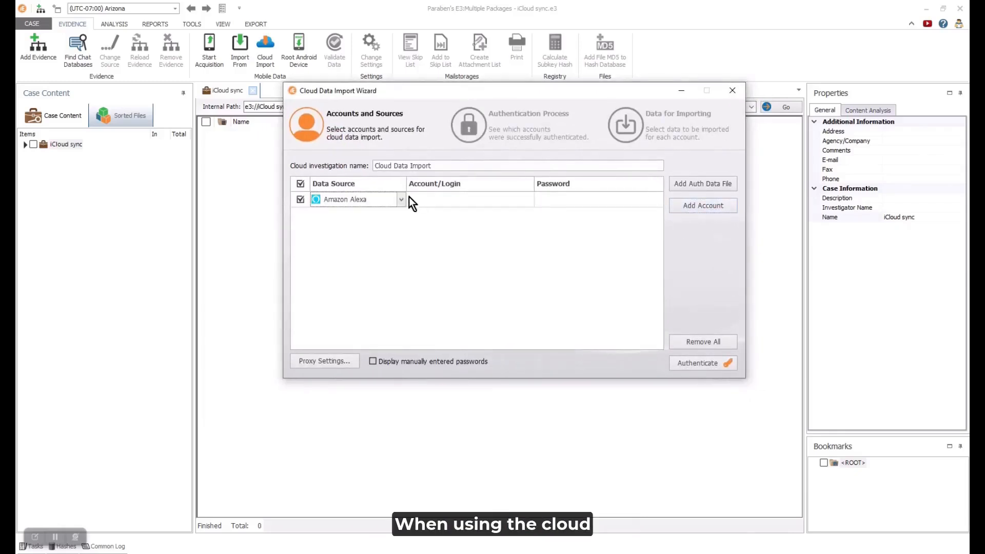
{"action": "left_click", "coordinate": [402, 199]}
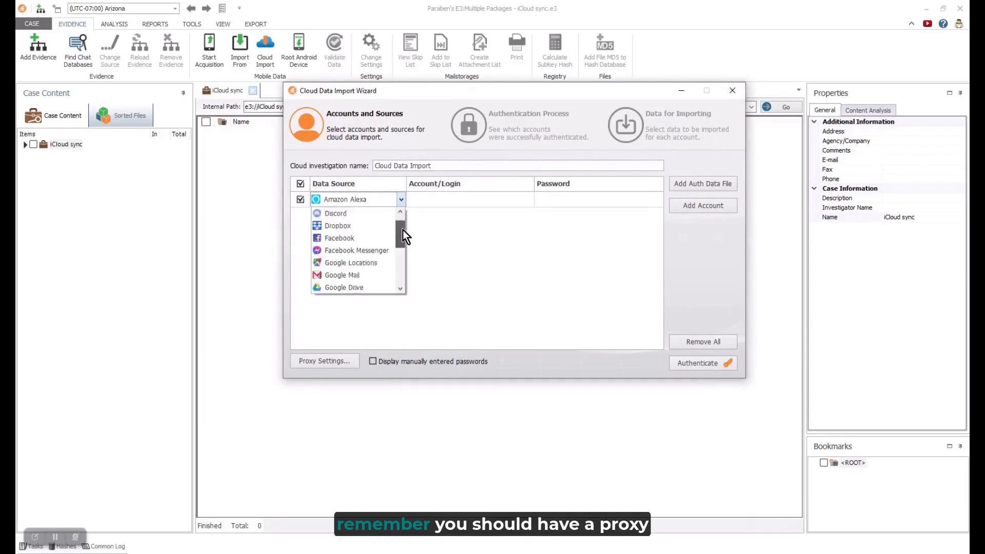
{"action": "scroll", "scroll_direction": "down", "scroll_amount": 3}
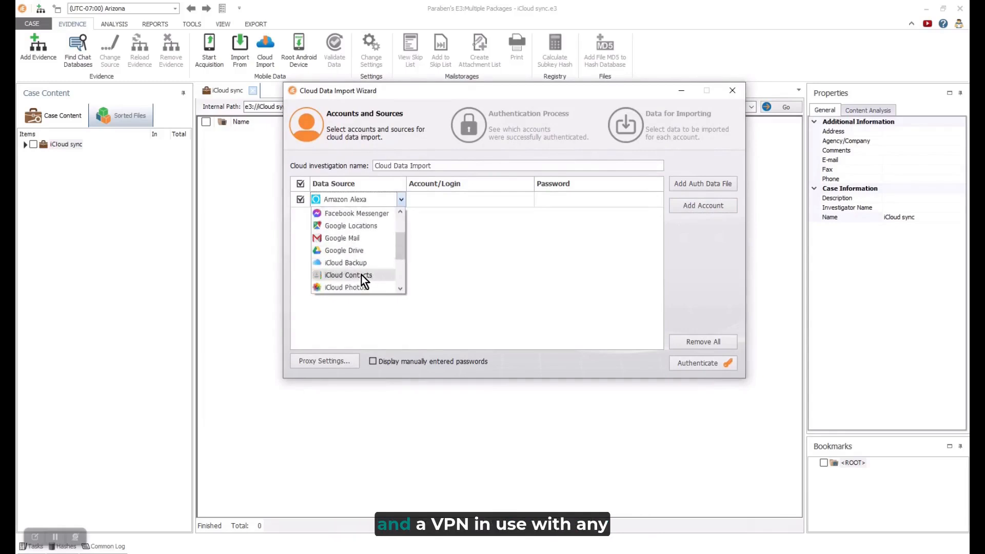
{"action": "left_click", "coordinate": [348, 275]}
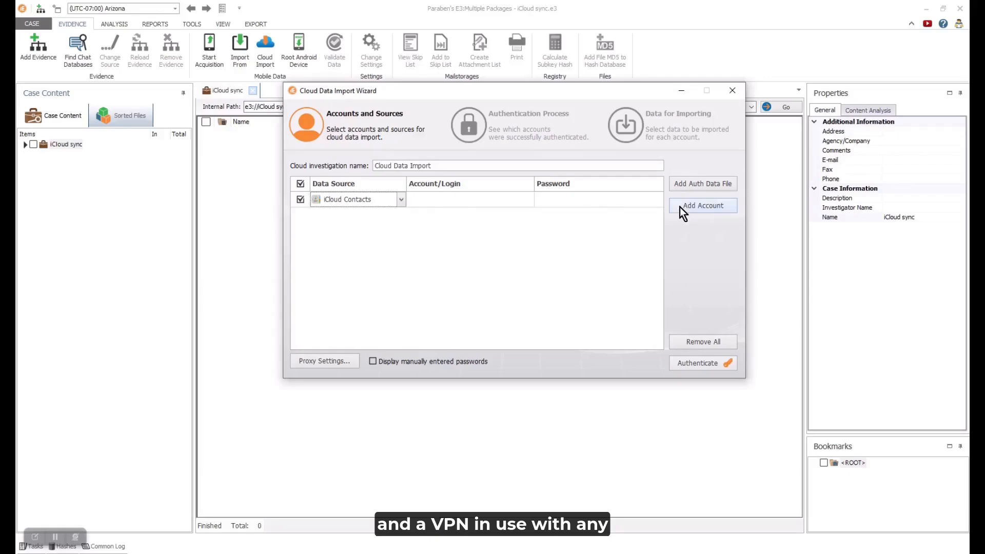
Step: Add a second account row with iCloud Photos as its data source
{"action": "left_click", "coordinate": [701, 205]}
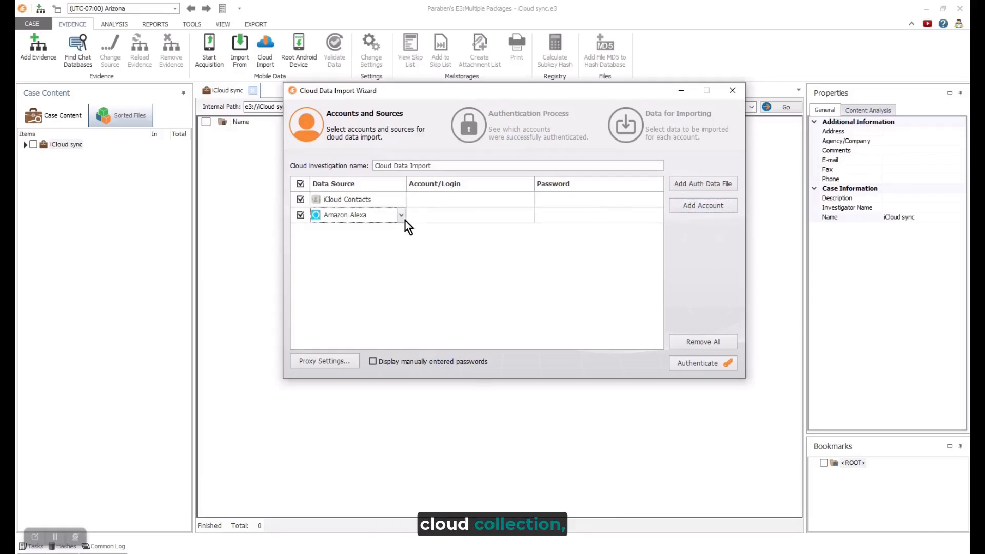
{"action": "left_click", "coordinate": [402, 214]}
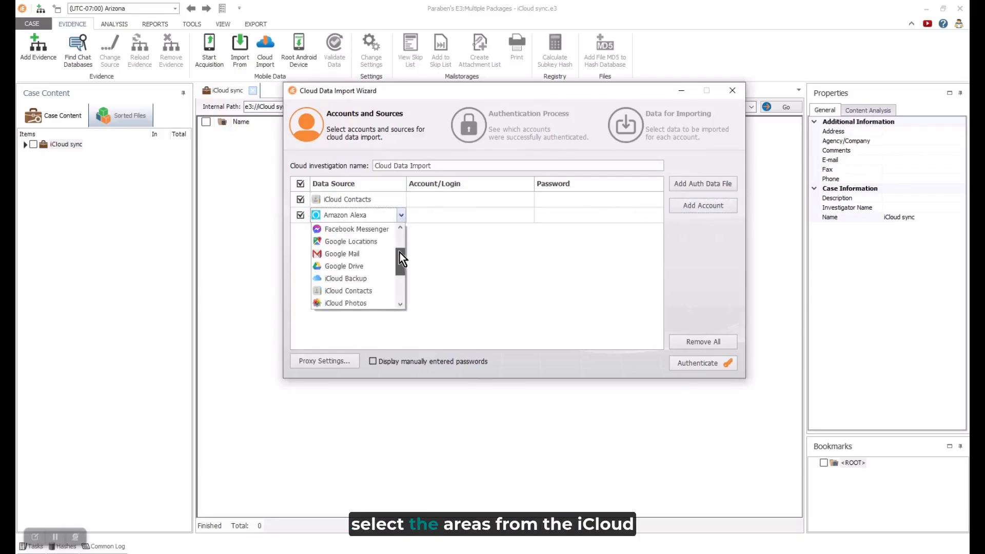
{"action": "left_click", "coordinate": [346, 303]}
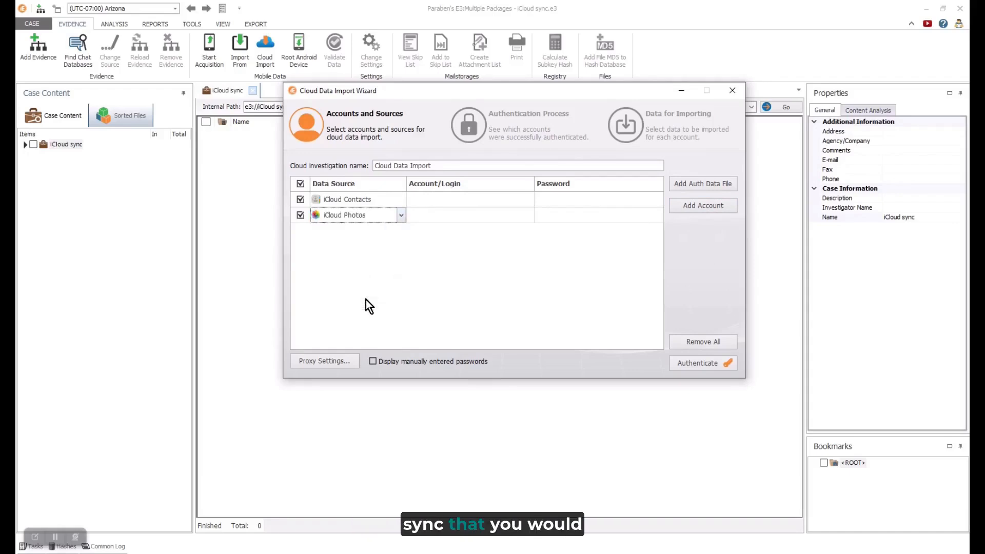
{"action": "left_click", "coordinate": [470, 199]}
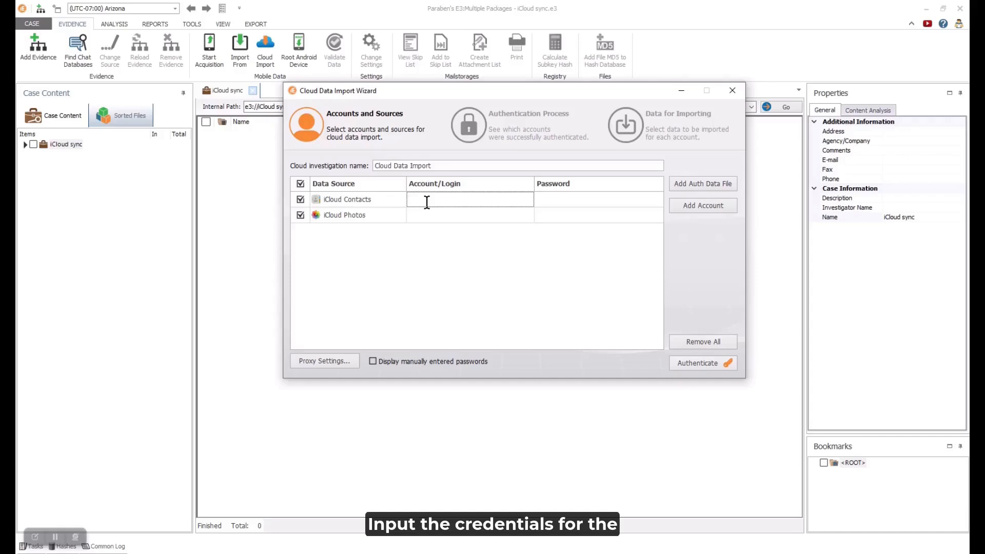
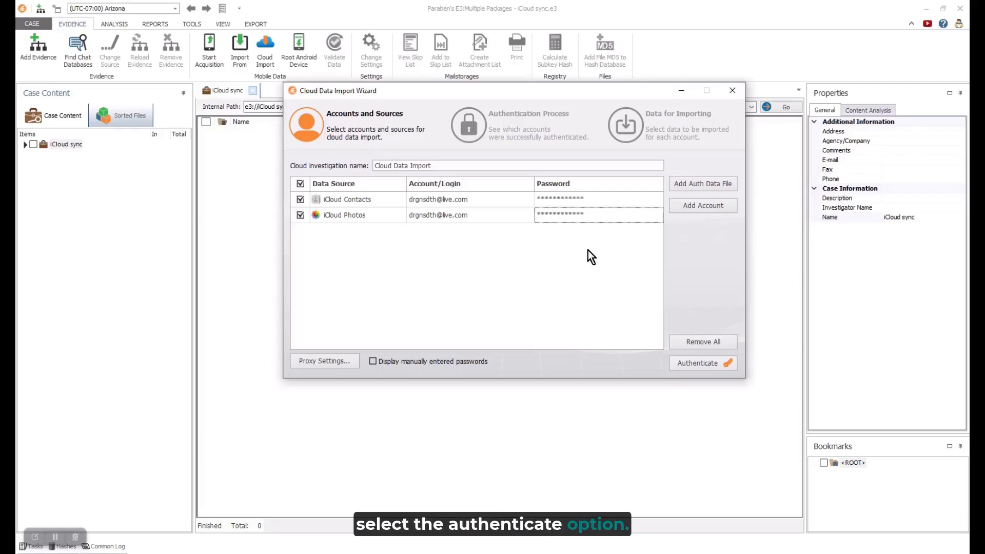
Step: Authenticate both iCloud accounts and import their contacts and photos into the case
{"action": "left_click", "coordinate": [701, 363]}
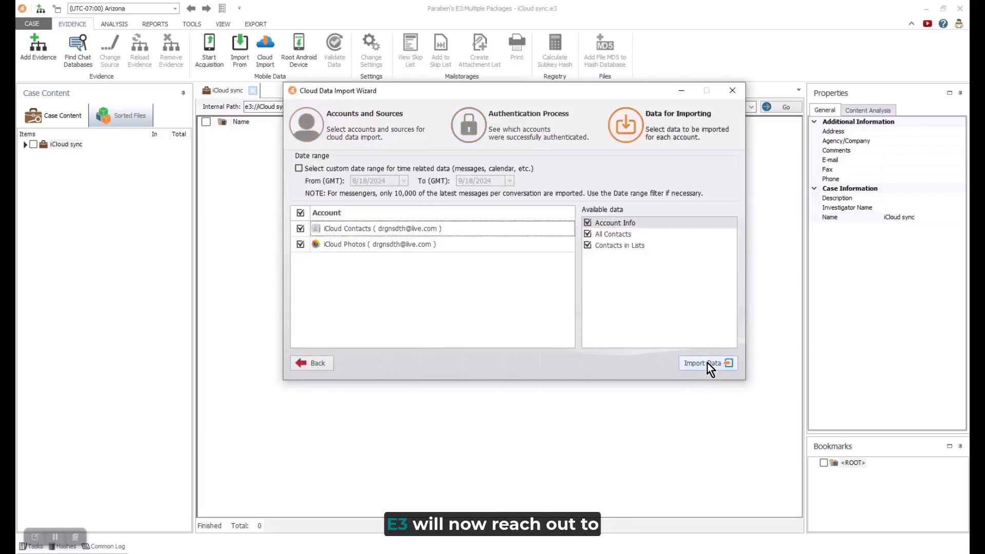
{"action": "left_click", "coordinate": [706, 363]}
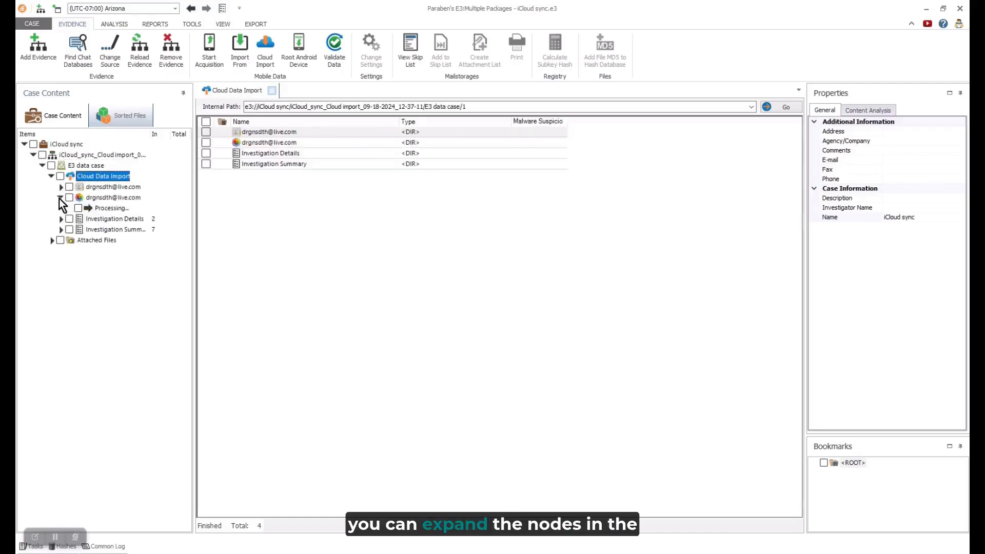
Step: Browse the iCloud Photos account's Media > Library and display its 56 files as thumbnails
{"action": "left_click", "coordinate": [59, 197]}
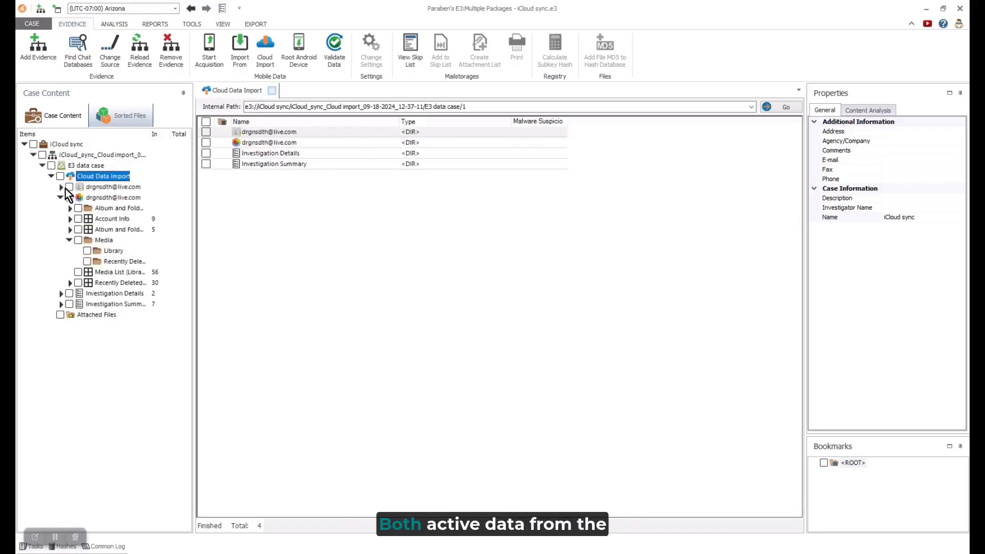
{"action": "left_click", "coordinate": [113, 218]}
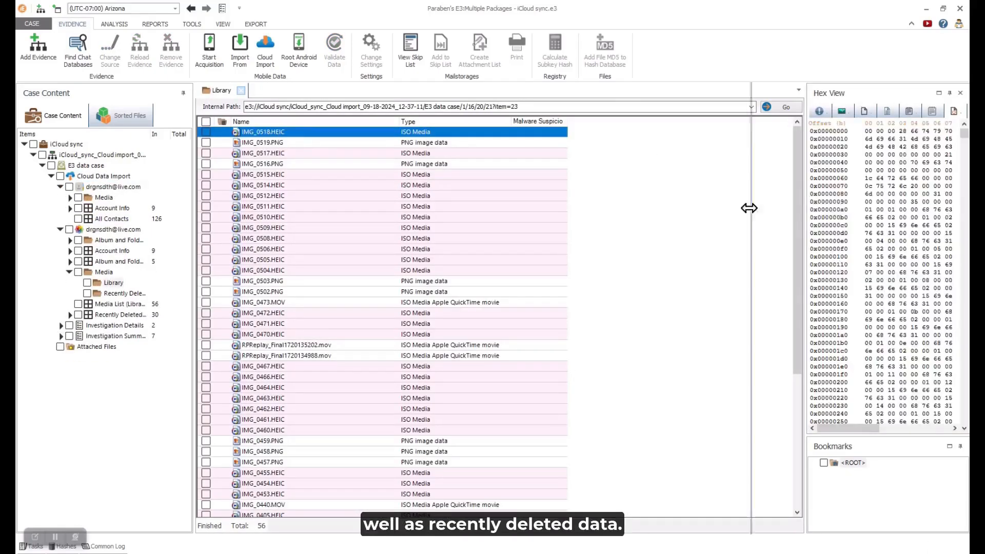
{"action": "left_click", "coordinate": [723, 111]}
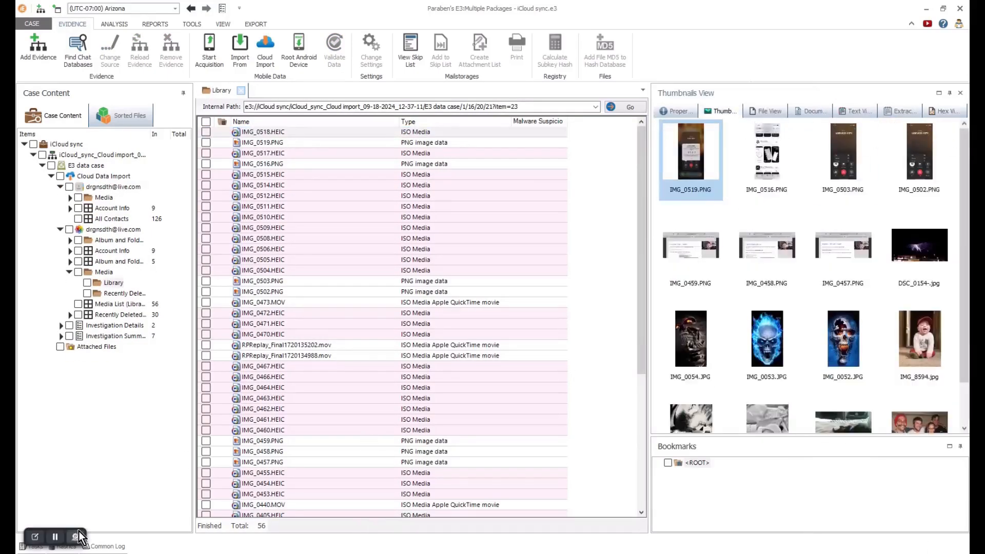